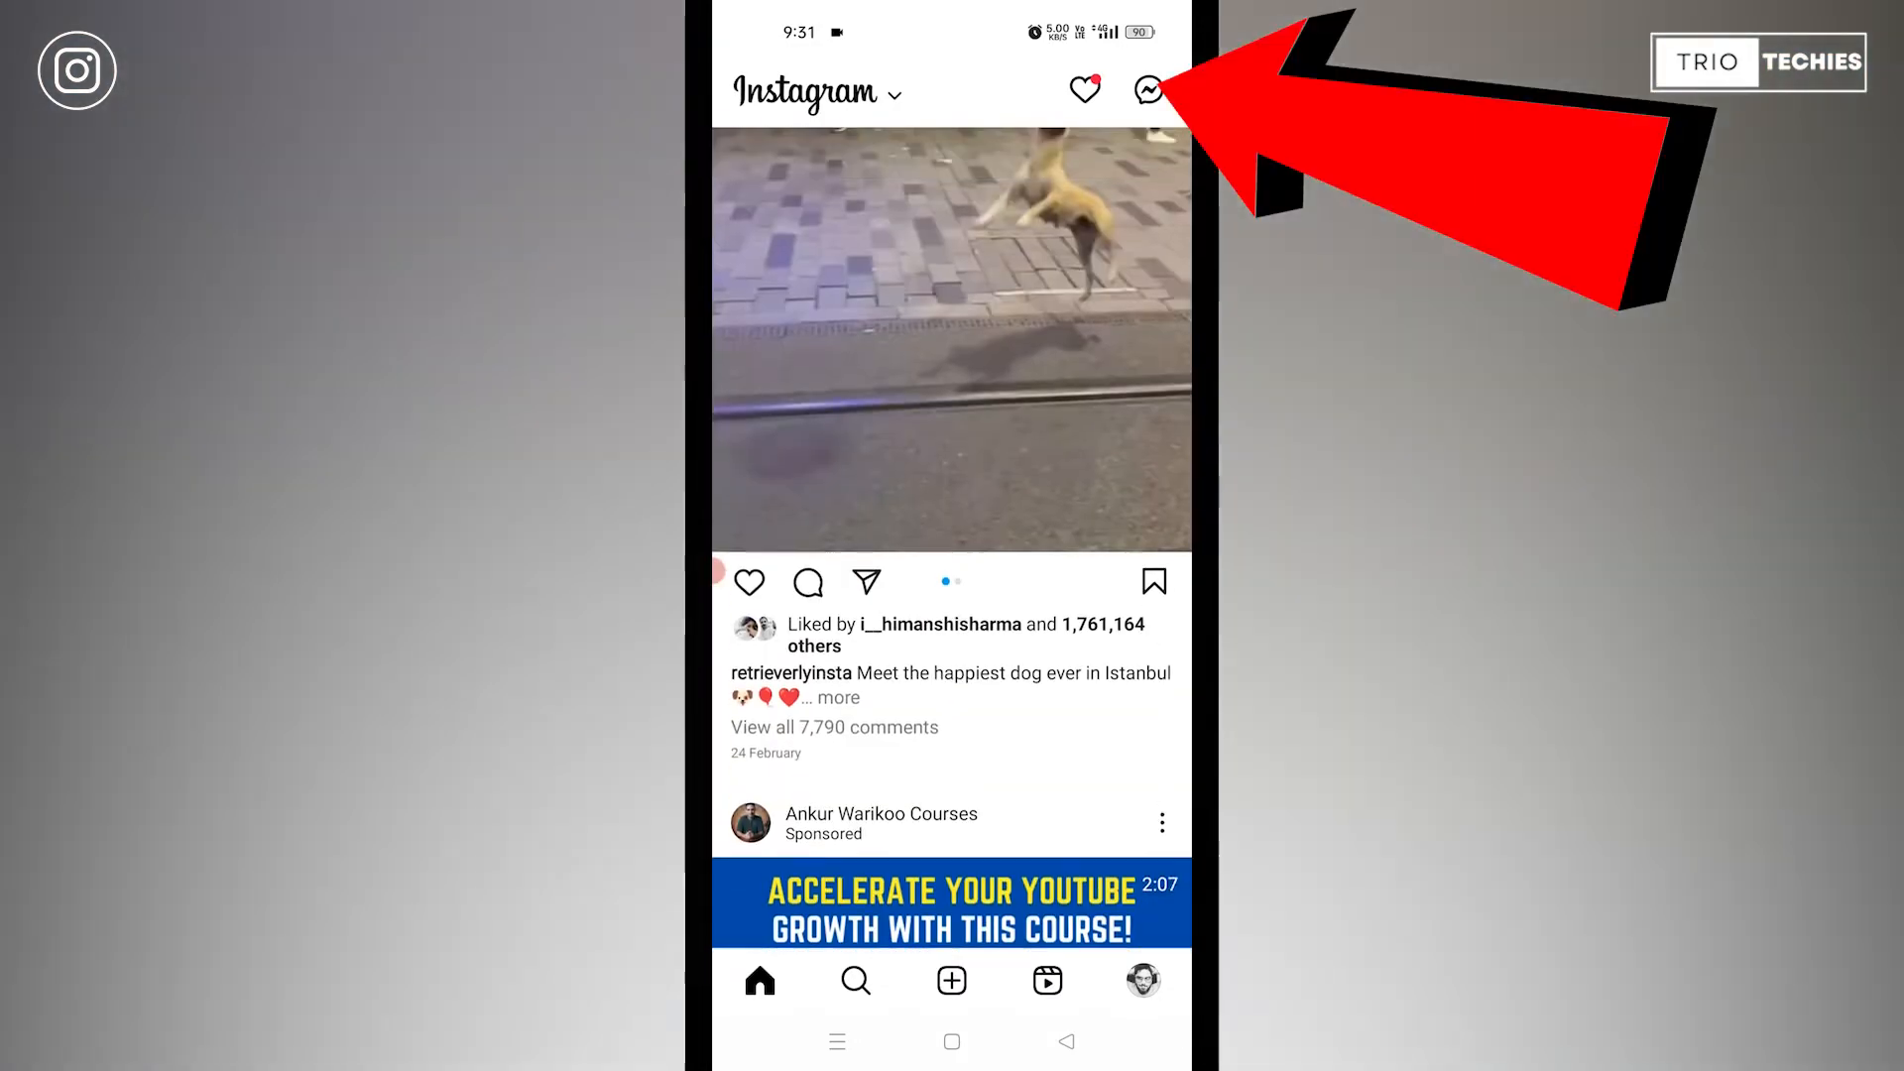
- Open the most recent Primary conversation, the chat with Siddharth, from the DM inbox
{"action": "left_click", "coordinate": [1145, 88]}
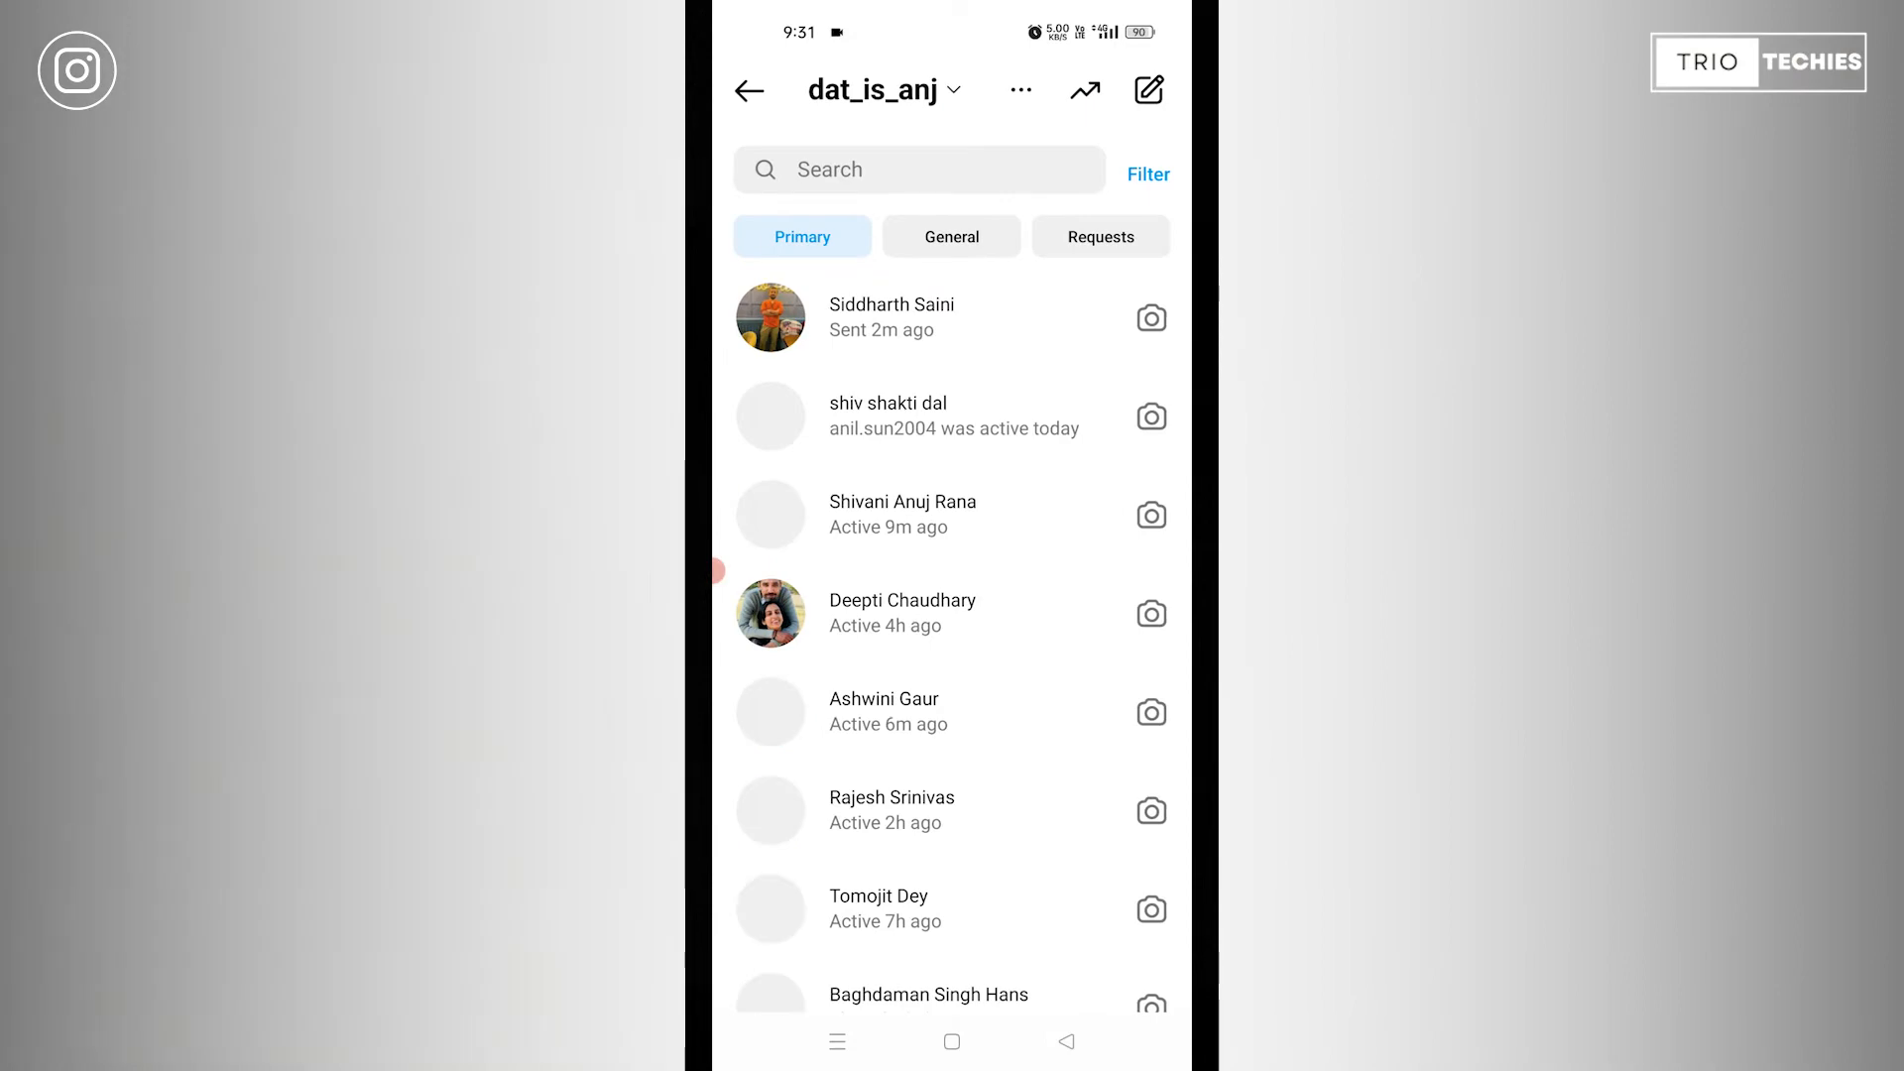
{"action": "left_click", "coordinate": [893, 317]}
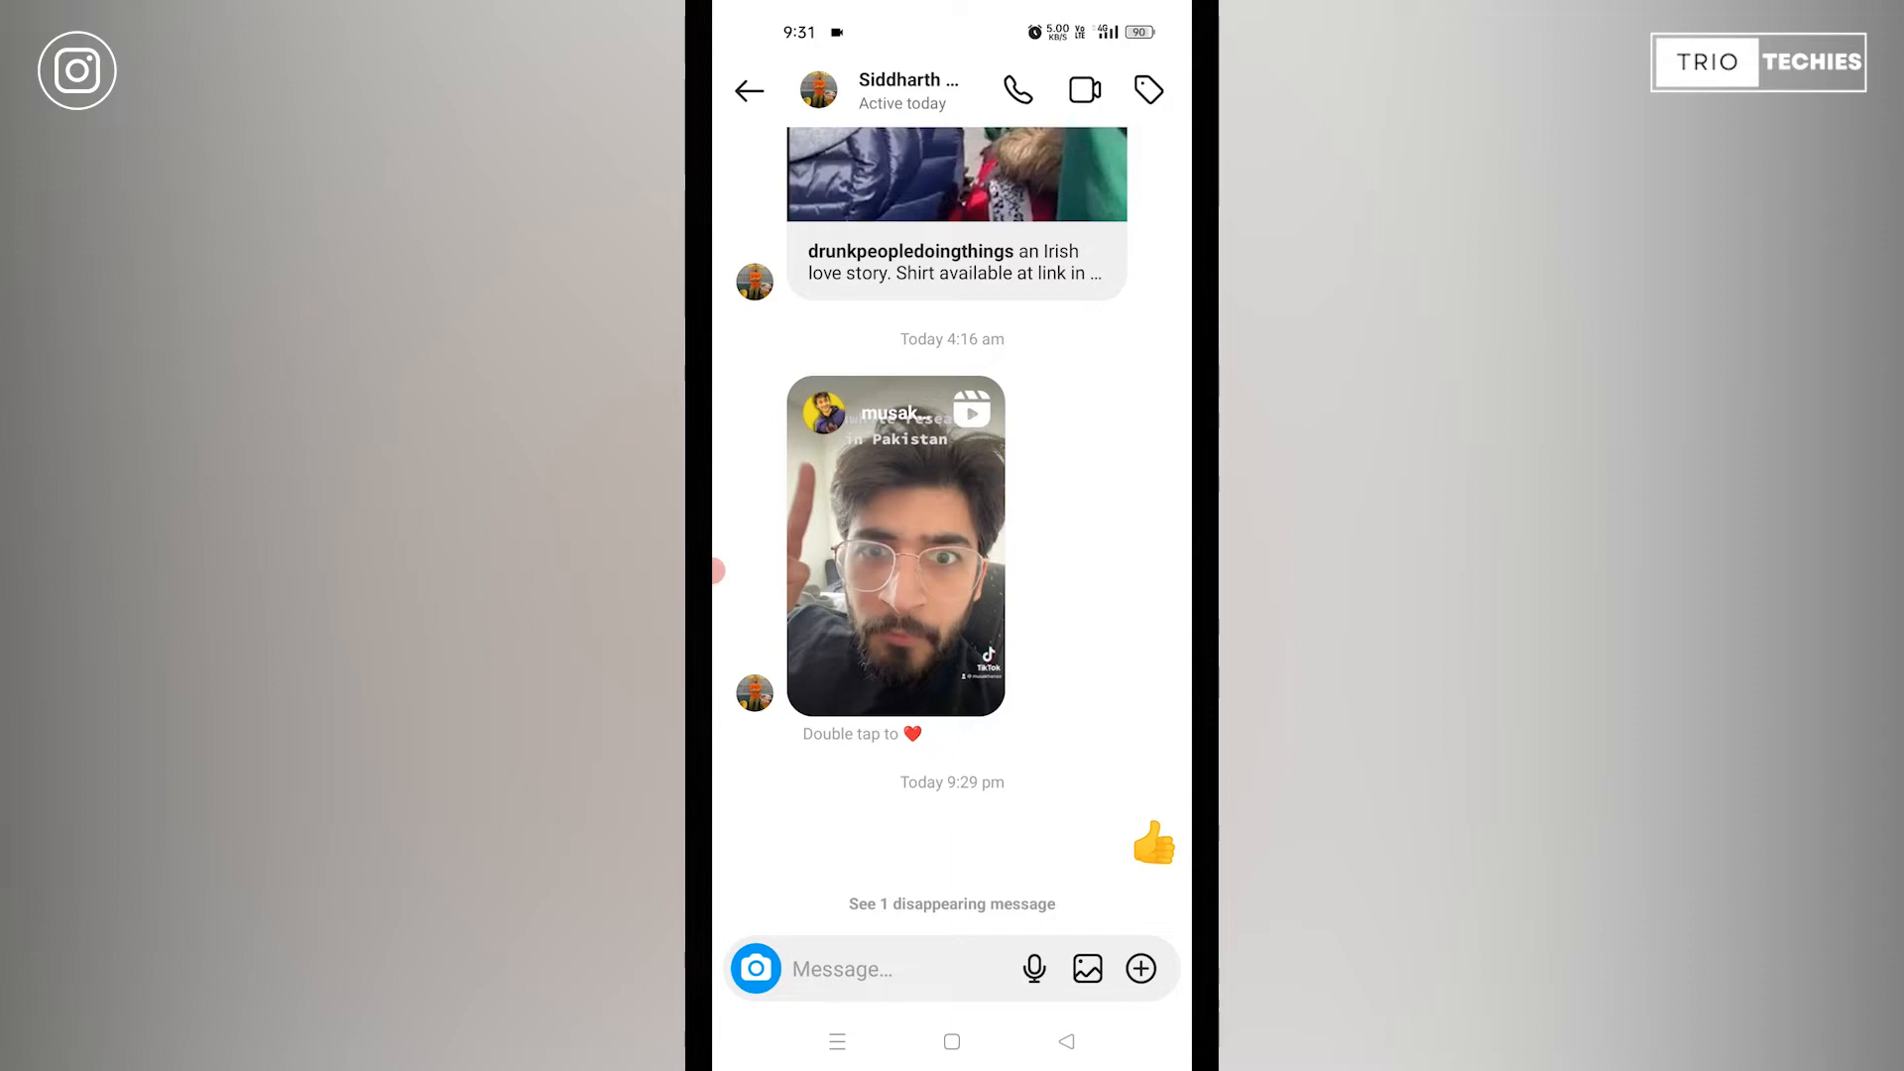
{"action": "scroll", "scroll_direction": "down", "scroll_amount": 3}
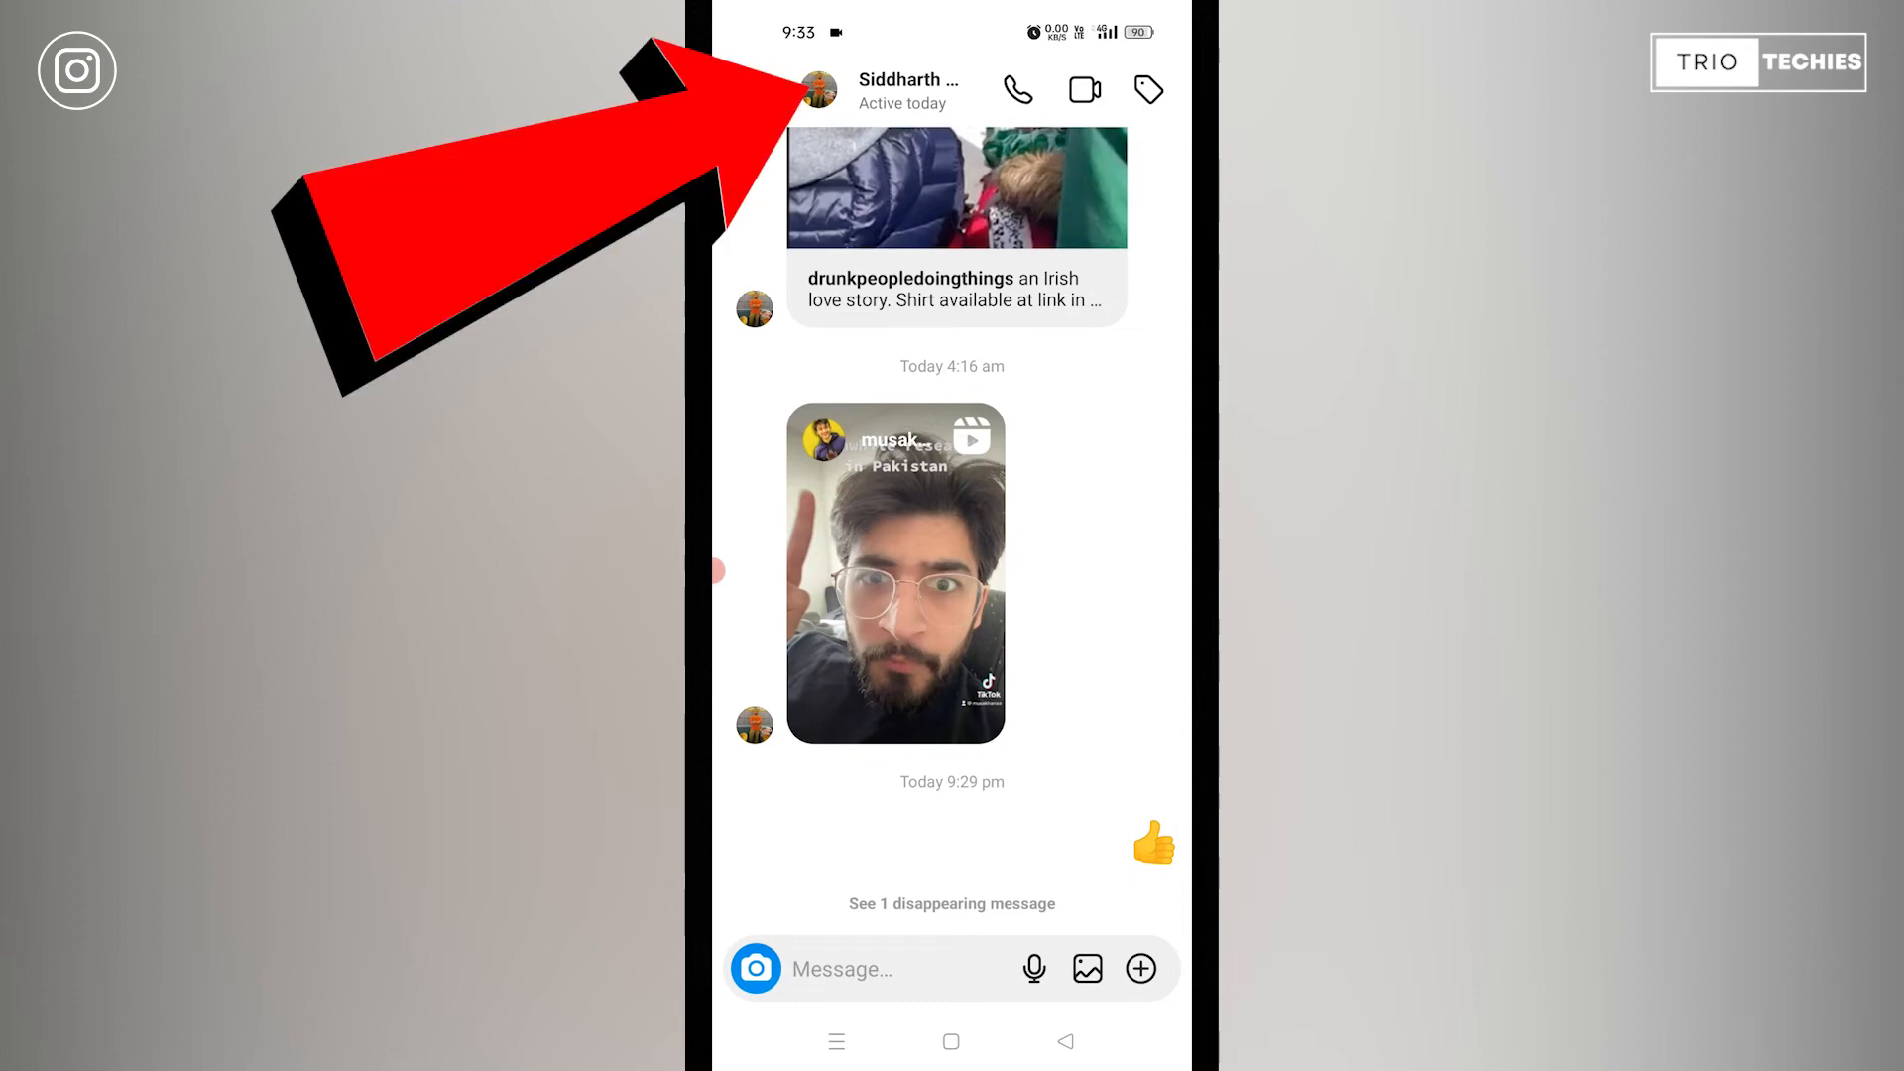
- Open Siddharth's chat Details and switch the Vanish mode toggle on
{"action": "left_click", "coordinate": [905, 88]}
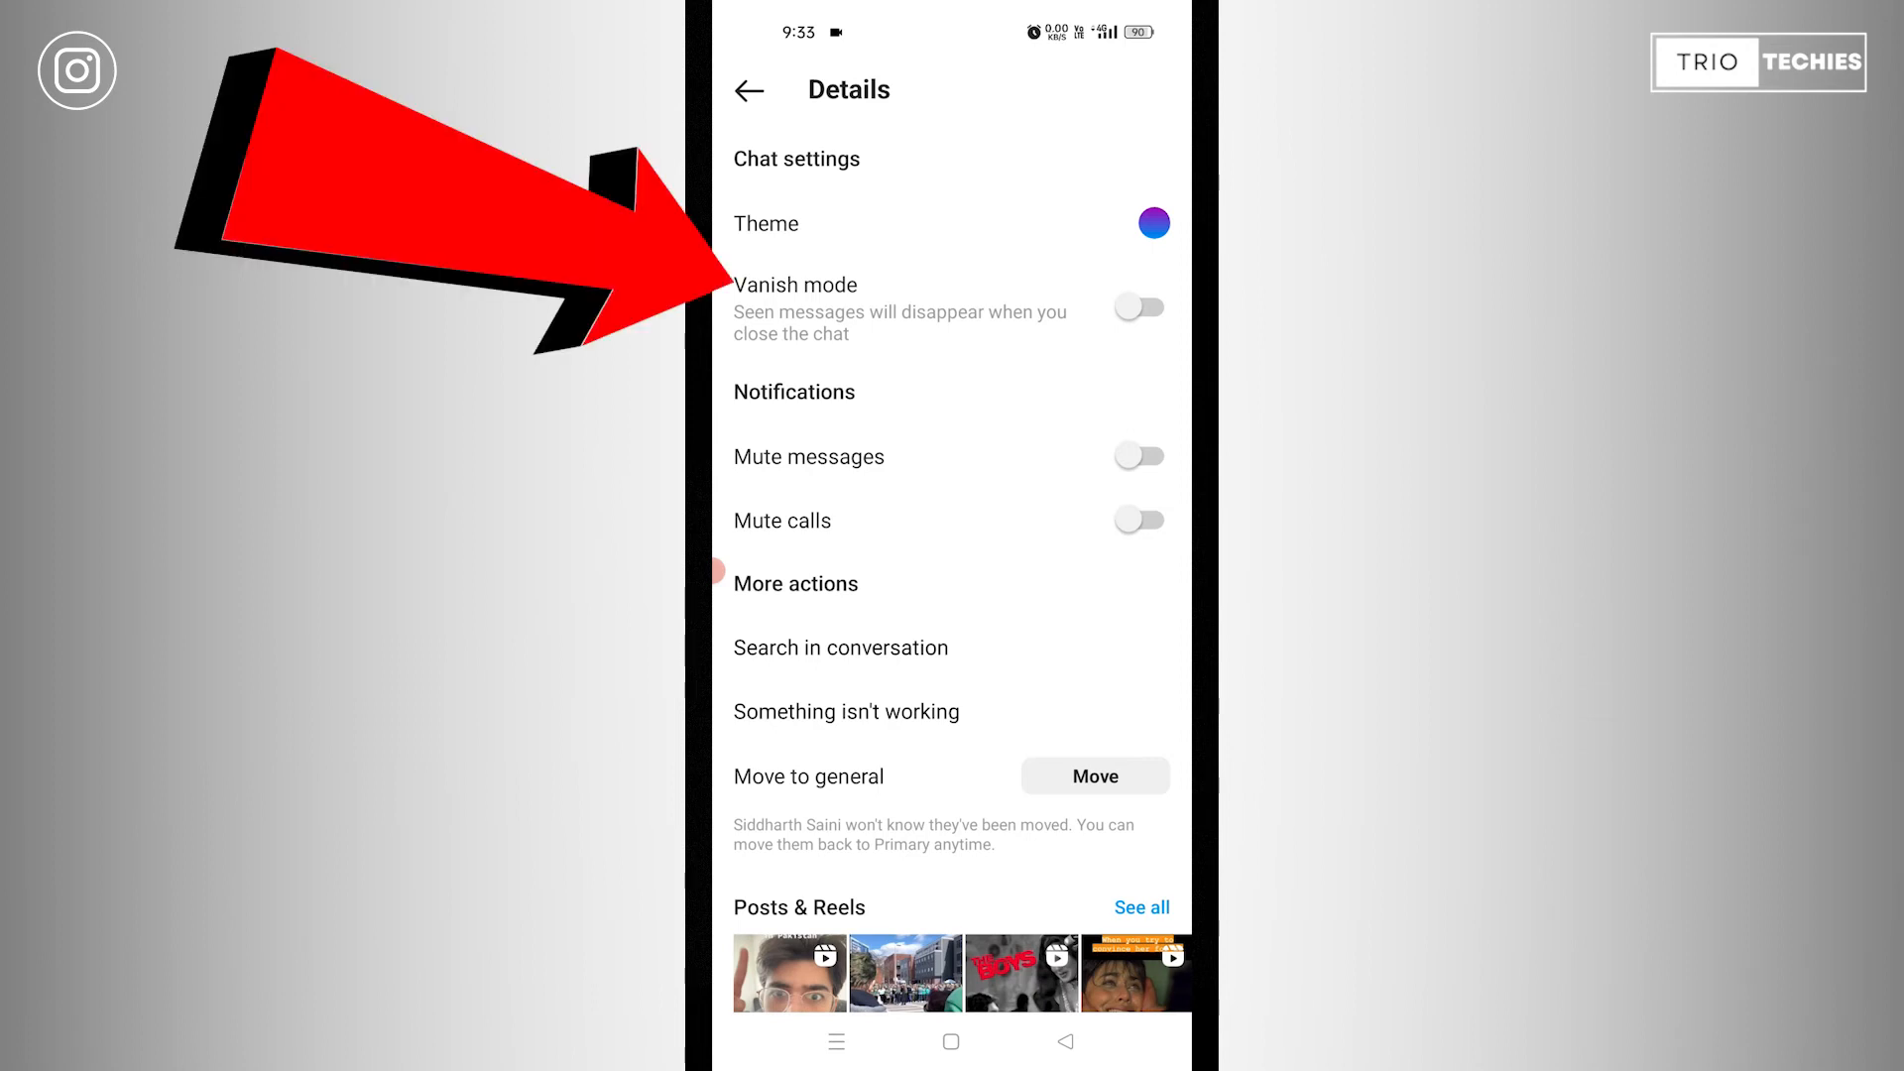
{"action": "left_click", "coordinate": [1138, 306]}
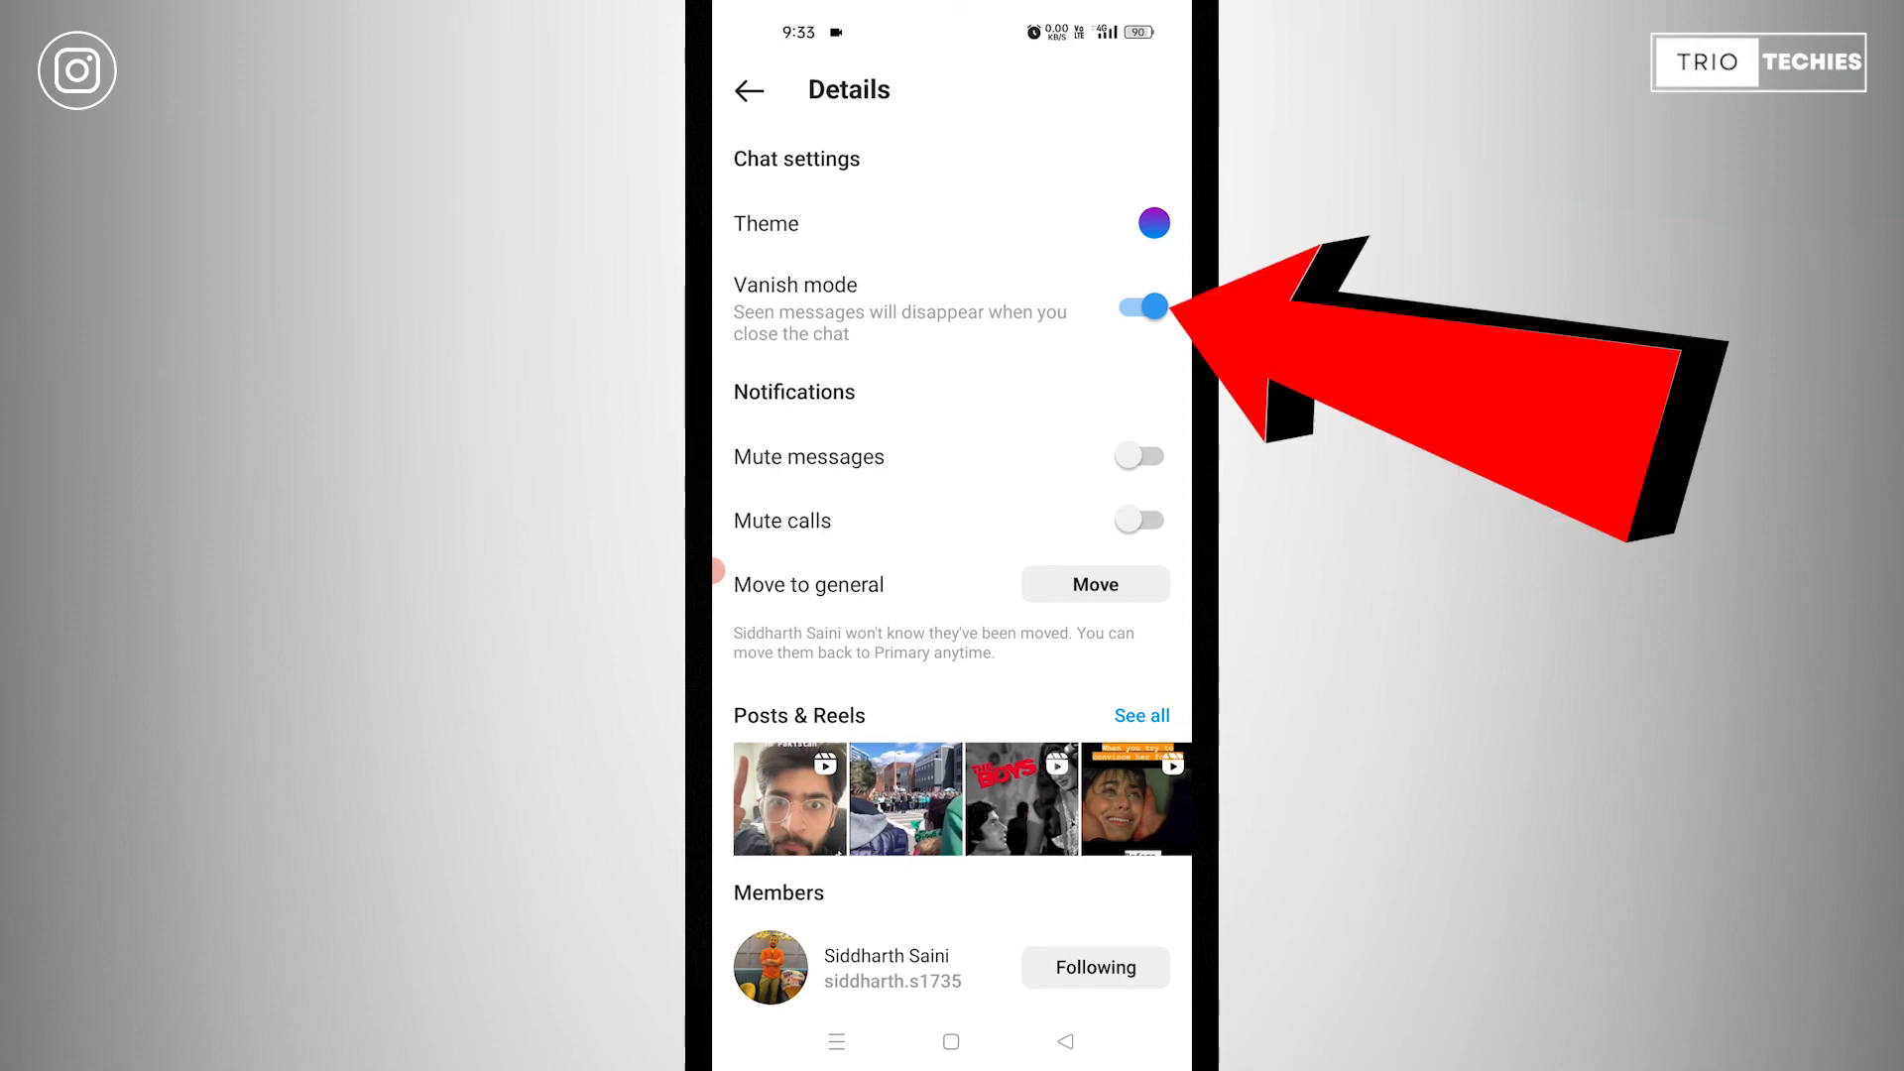
- Toggle Vanish mode under Chat settings so seen messages disappear on close
{"action": "left_click", "coordinate": [1137, 308]}
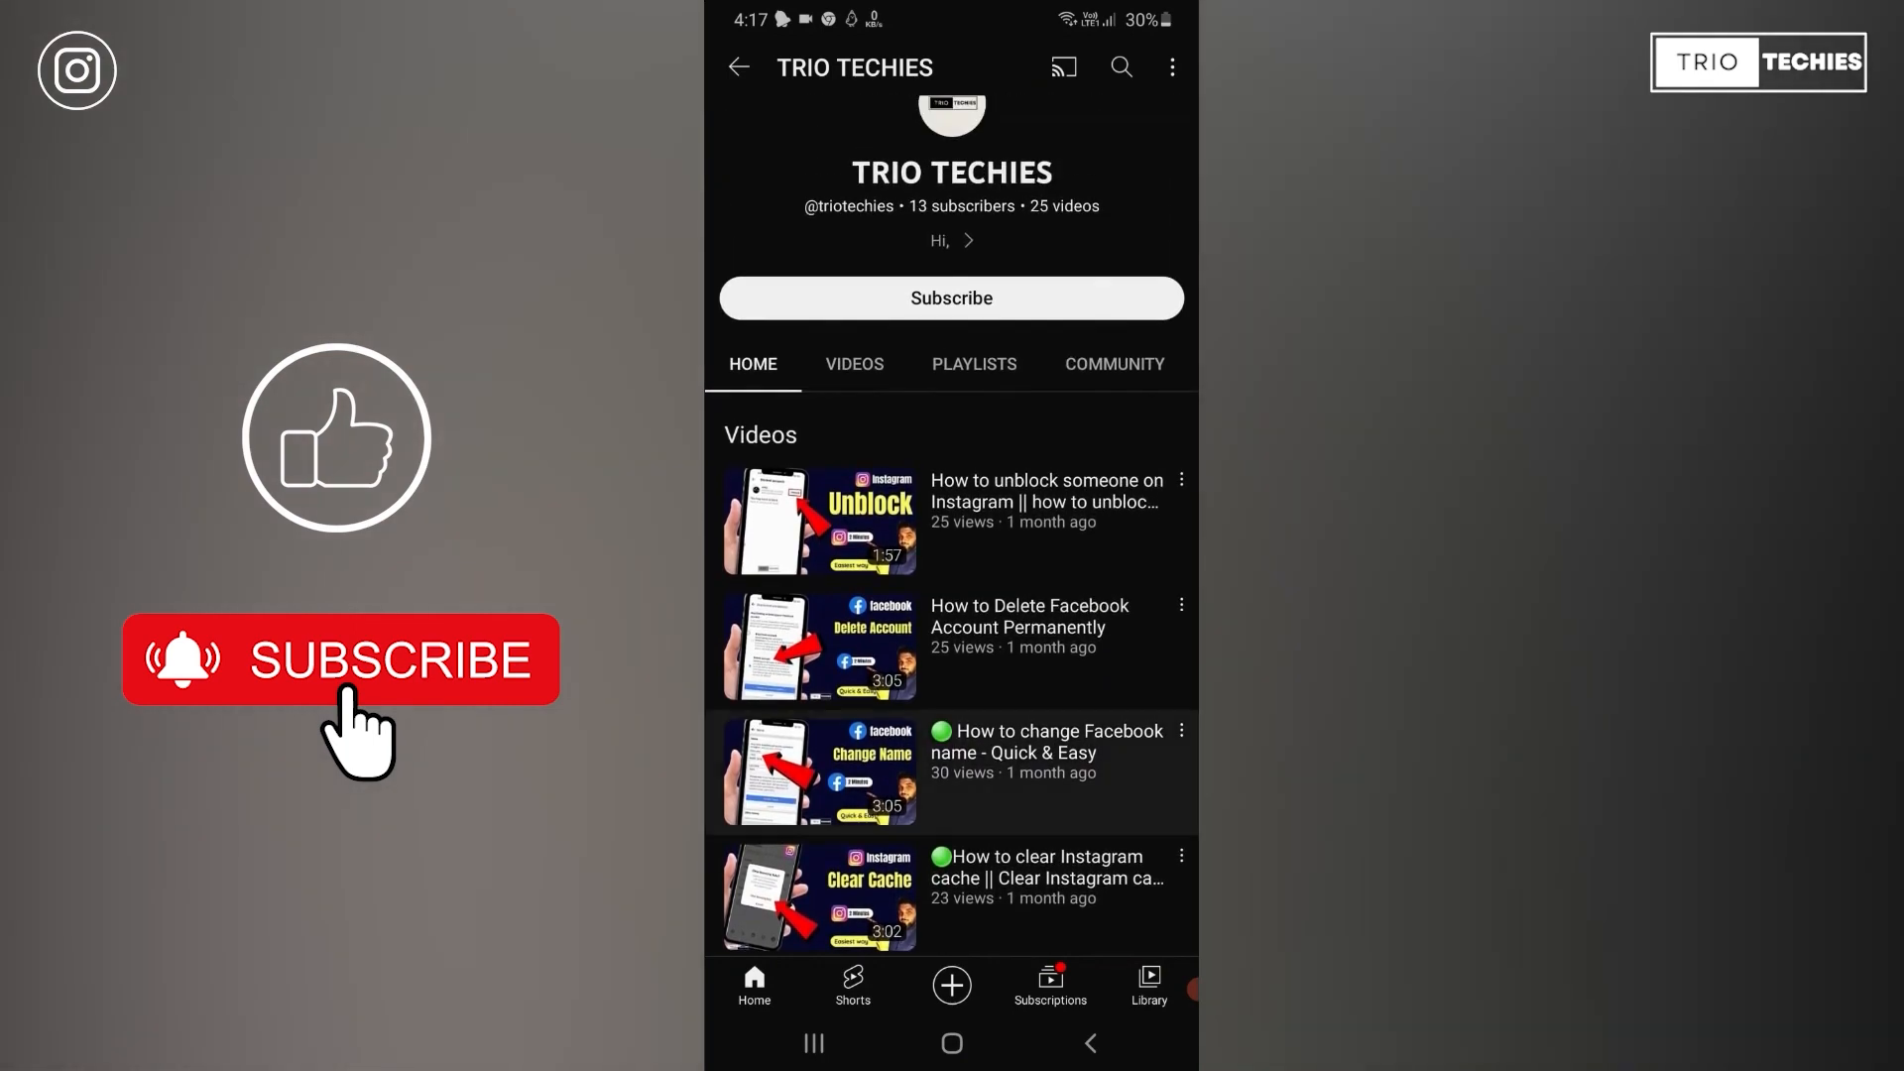
- Show the TRIO TECHIES channel's Videos list and scroll through its uploads
{"action": "left_click", "coordinate": [854, 364]}
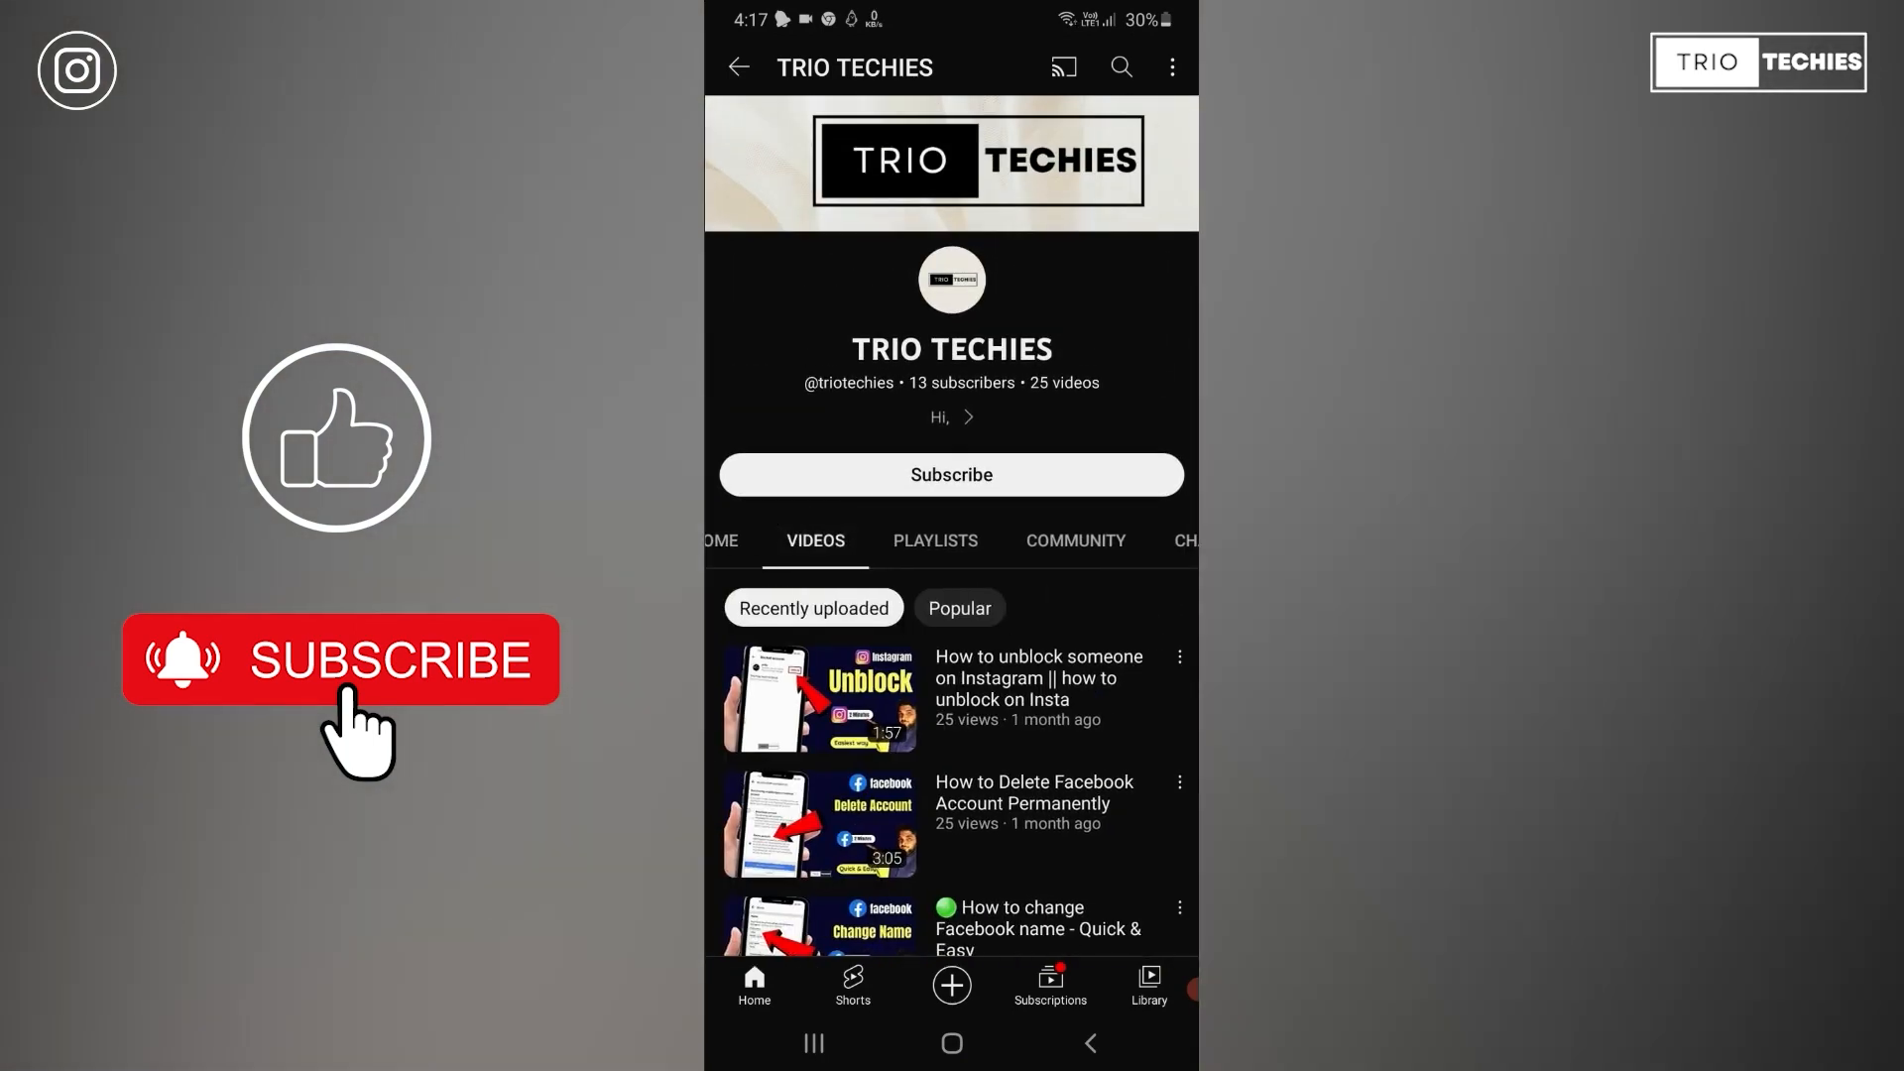
{"action": "scroll", "scroll_direction": "down", "scroll_amount": 3}
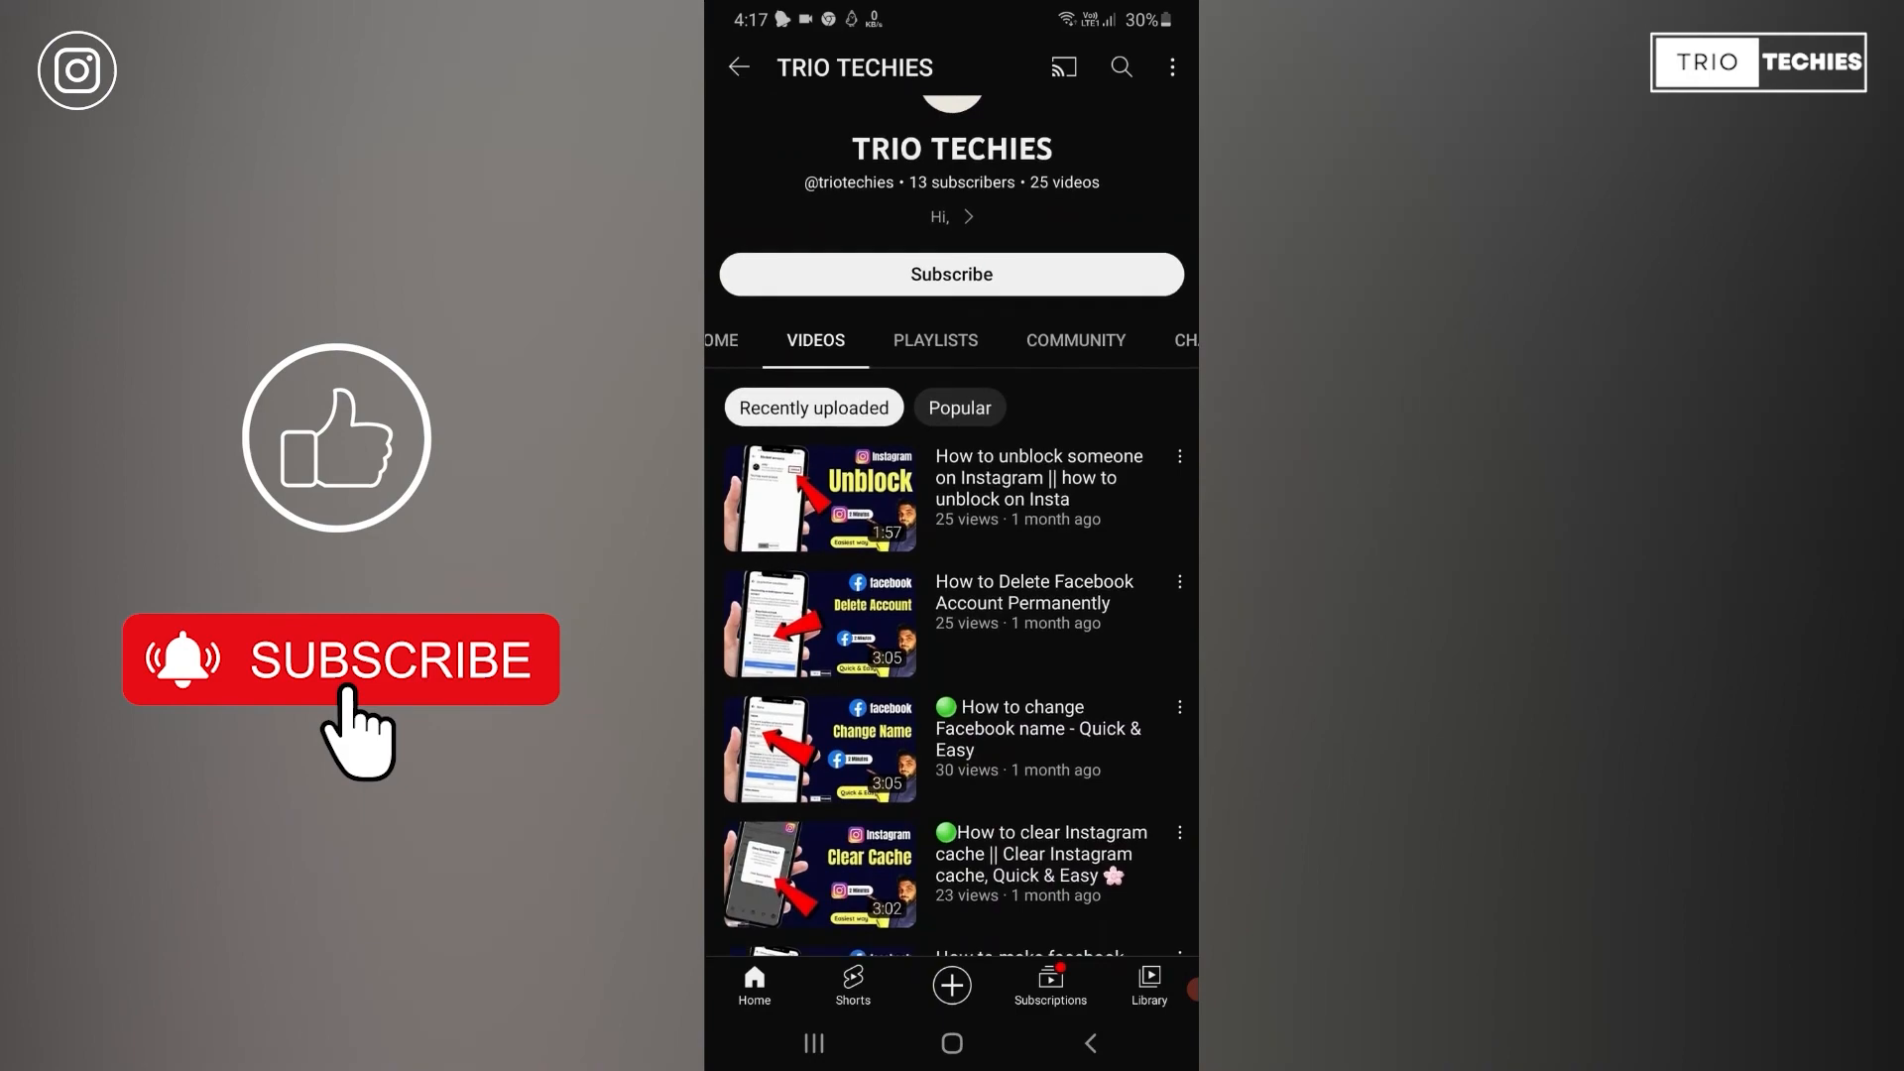
{"action": "scroll", "scroll_direction": "down", "scroll_amount": 3}
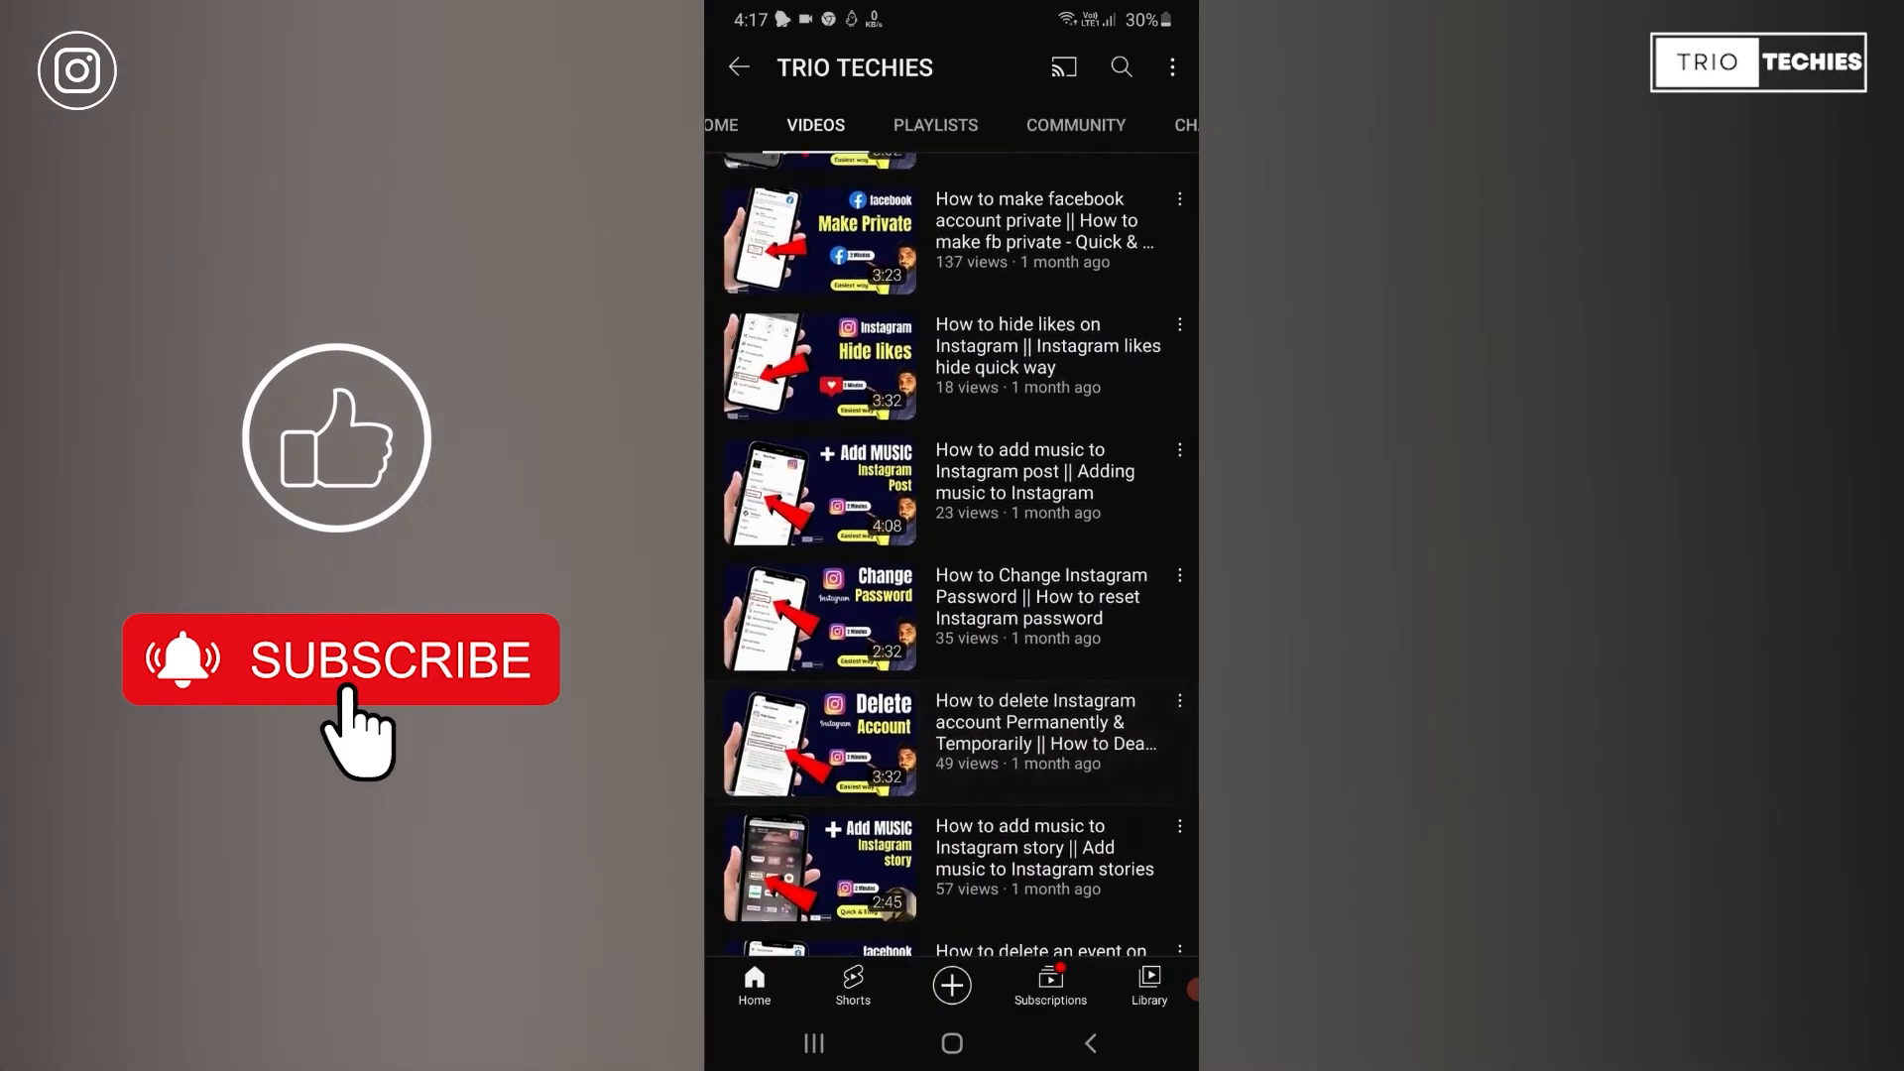
{"action": "scroll", "scroll_direction": "down", "scroll_amount": 3}
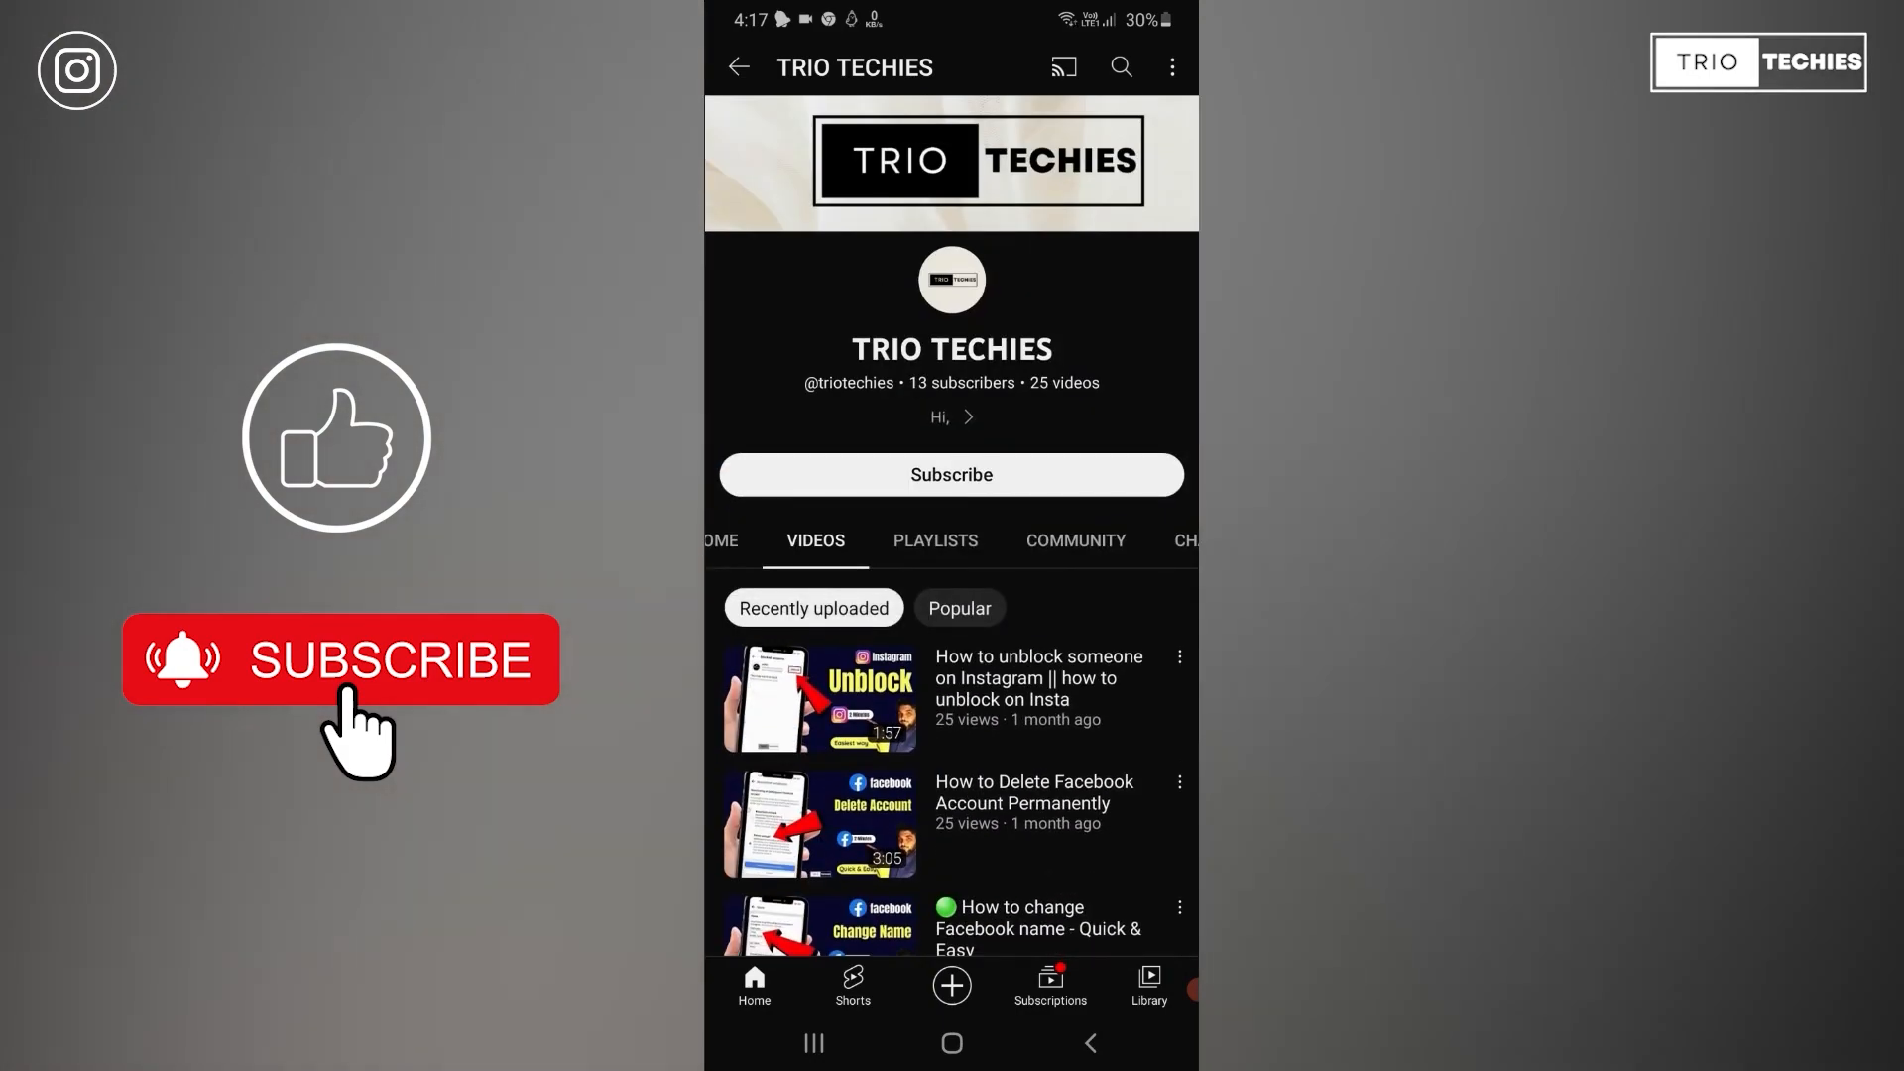